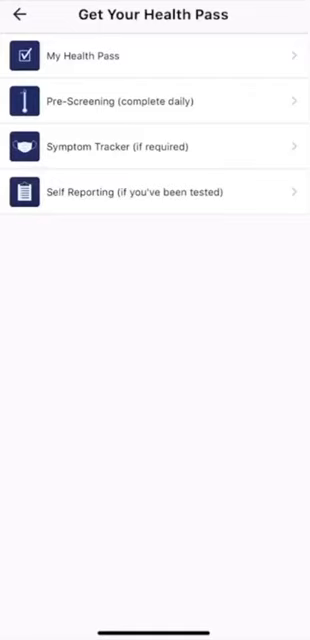
- Submit today's pre-screening form with No Symptoms checked
click(22, 101)
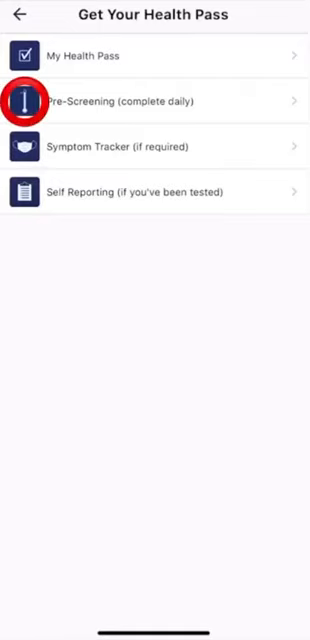
click(155, 101)
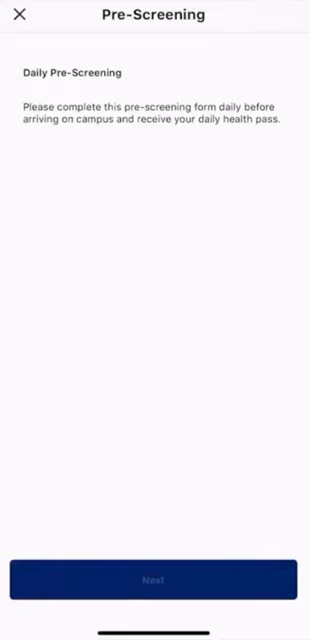
click(154, 580)
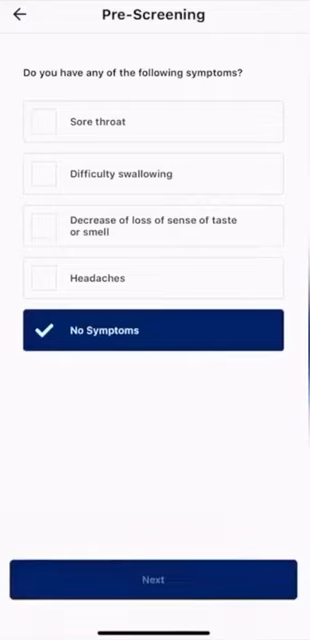
click(153, 580)
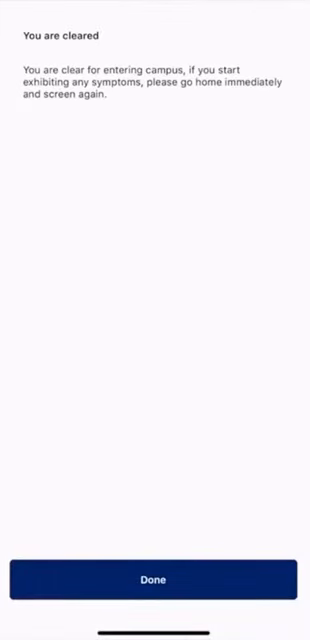
- Dismiss the cleared result and view the green AUG 21 health pass
click(155, 579)
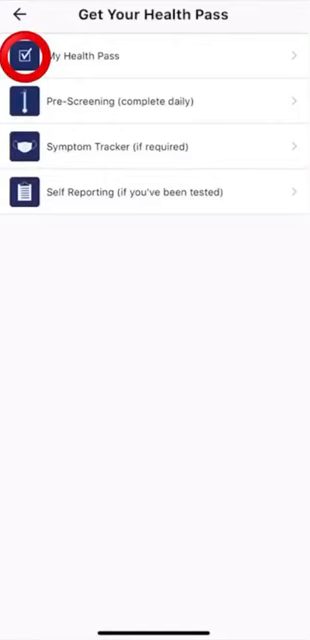
click(155, 55)
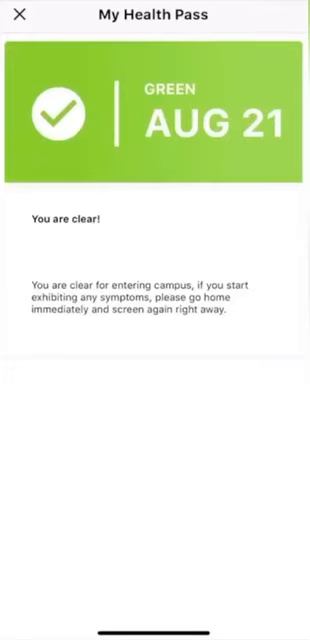
- Close My Health Pass and navigate back to the Shawnee State home screen
click(20, 15)
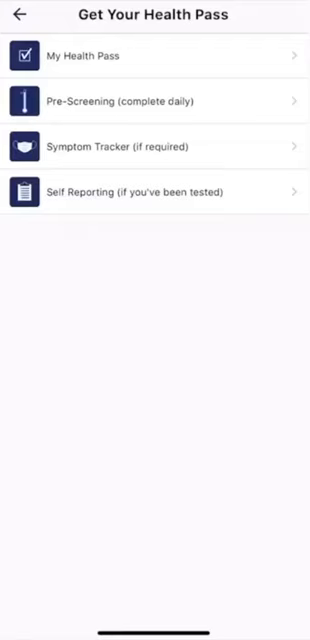
click(24, 192)
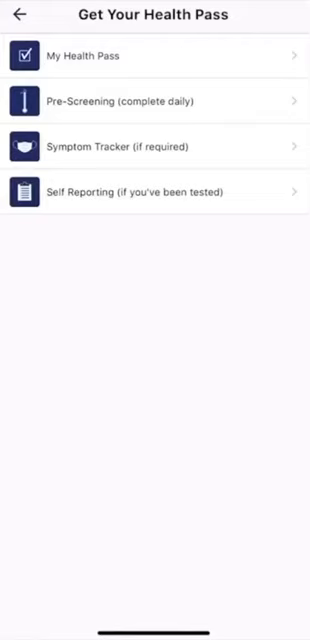
click(16, 16)
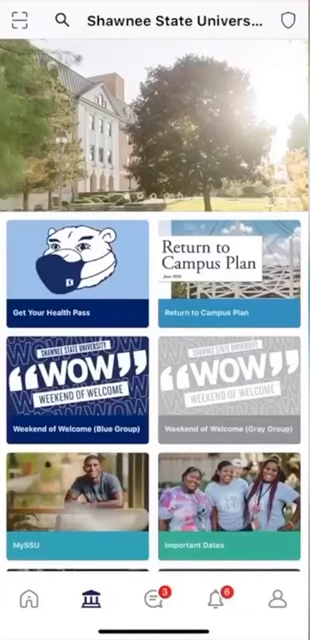